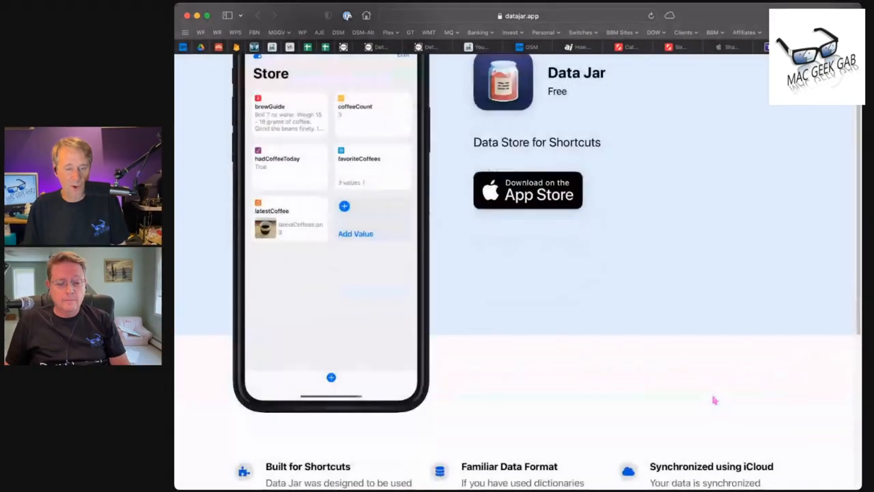
pyautogui.scroll(-3)
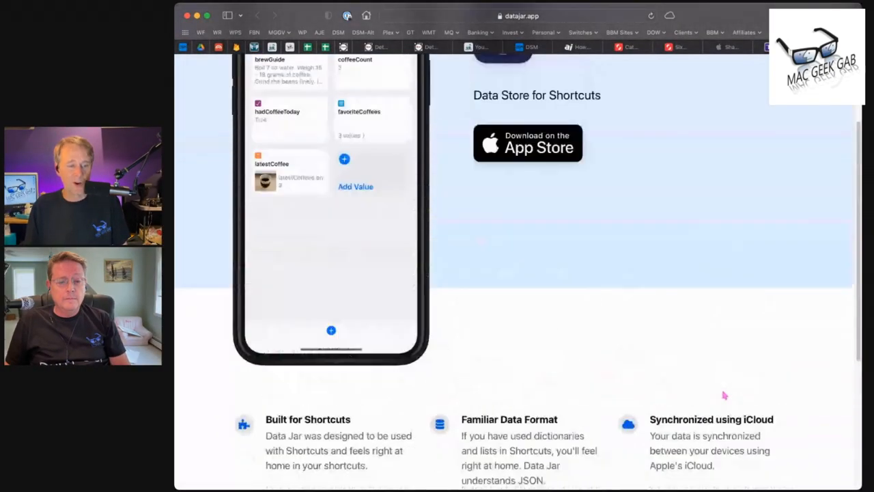
pyautogui.scroll(3)
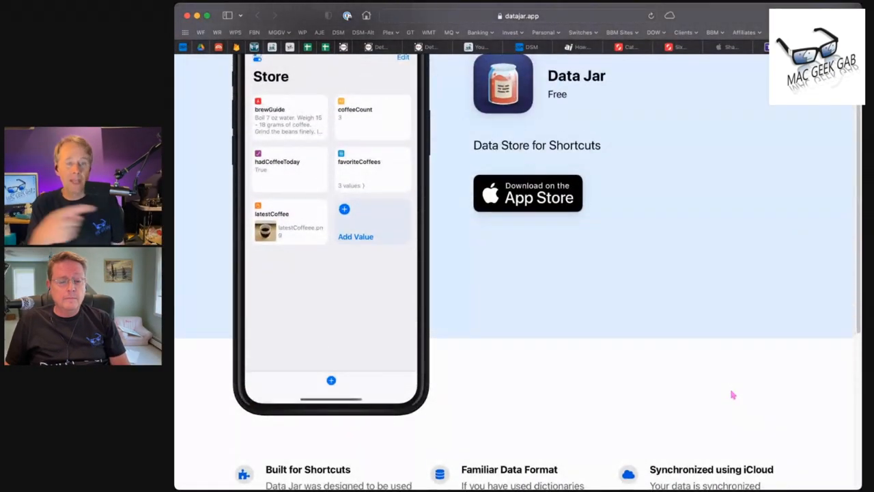
pyautogui.moveTo(705, 379)
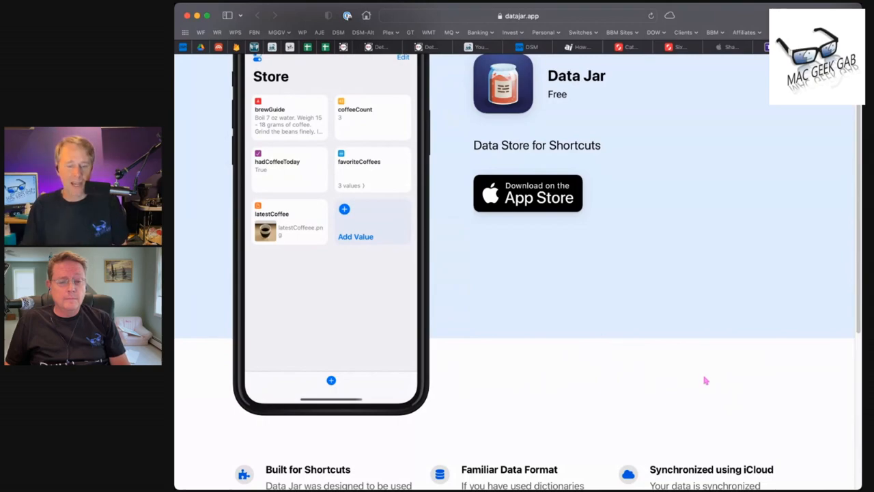
pyautogui.scroll(-3)
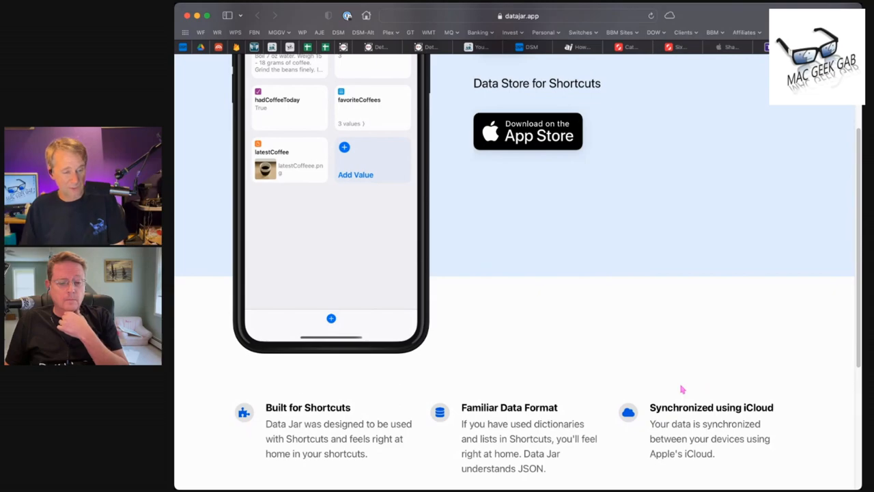
pyautogui.scroll(-3)
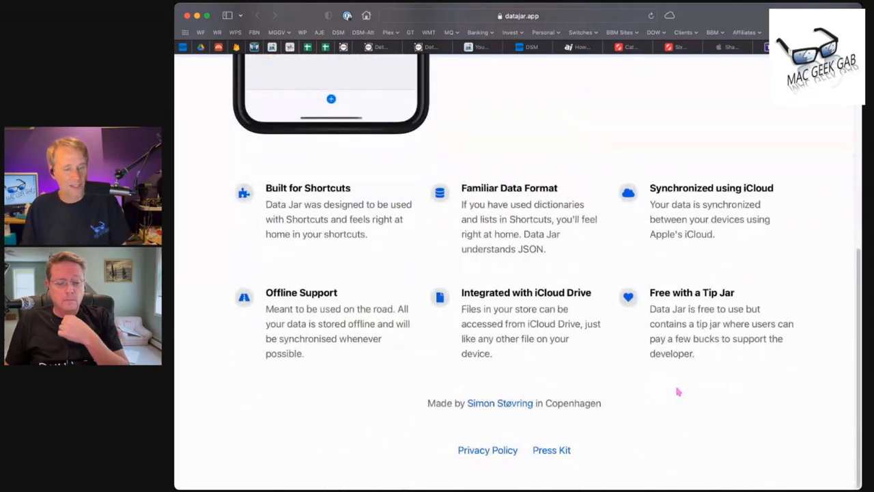
pyautogui.moveTo(666, 410)
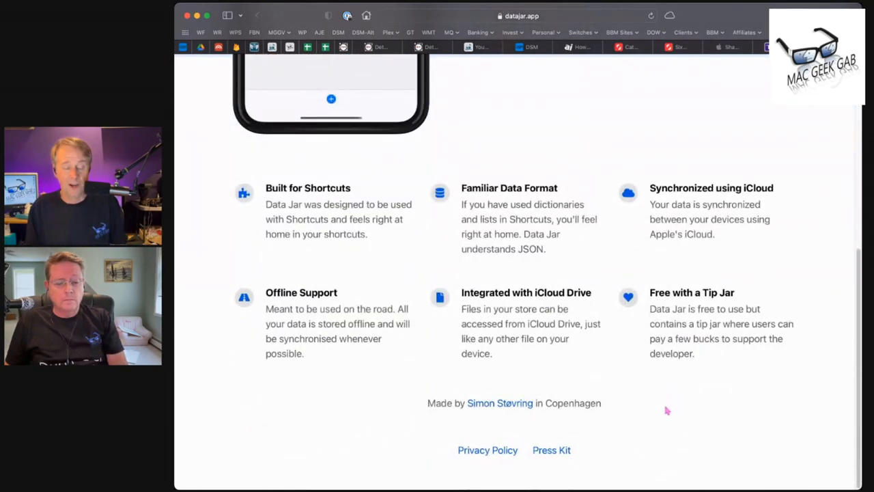